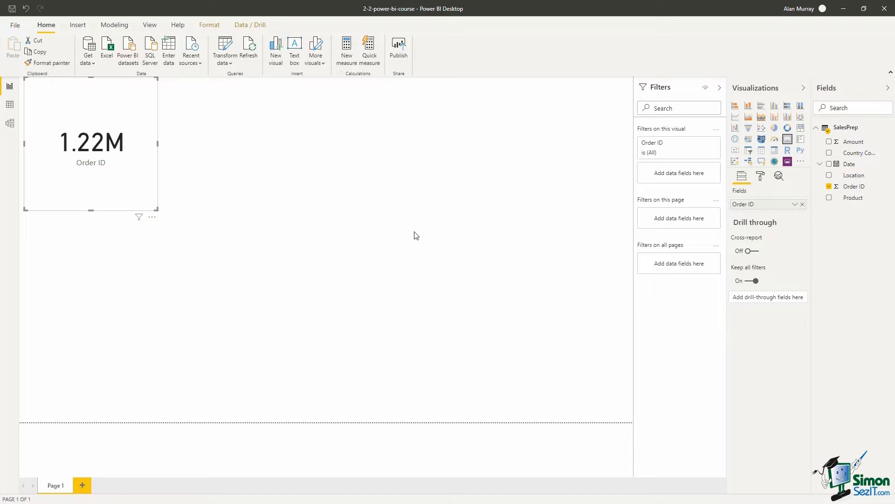
pyautogui.moveTo(412, 238)
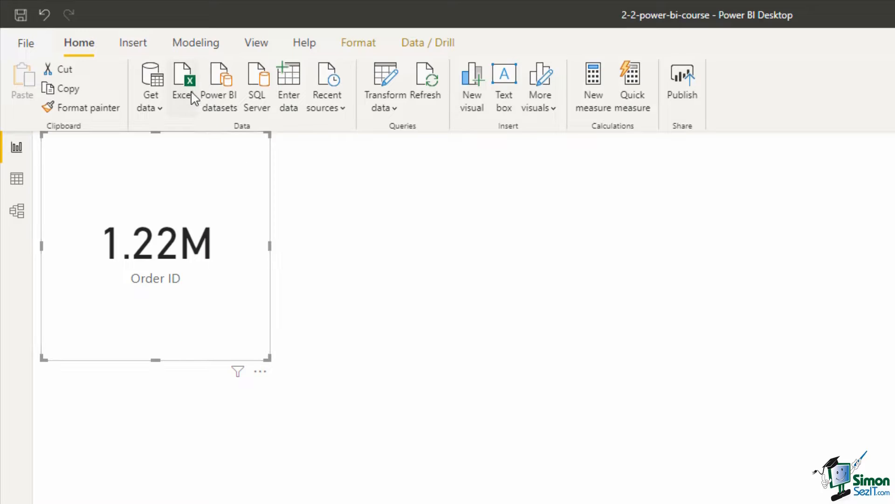
# - Start an Excel import and select the countries workbook from Documents
pyautogui.click(184, 78)
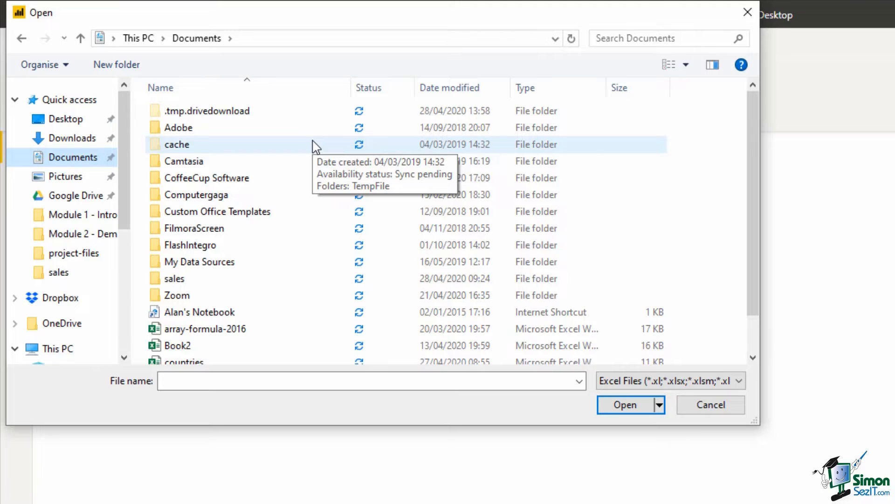
pyautogui.moveTo(322, 145)
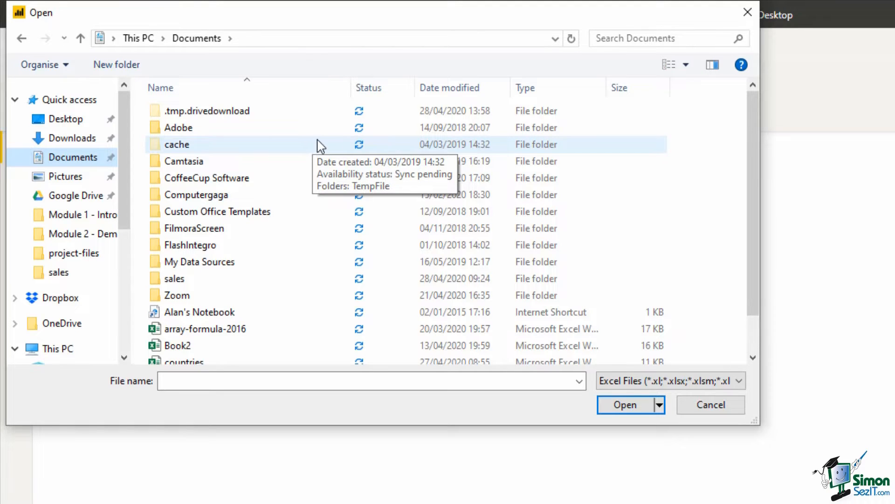
pyautogui.moveTo(757, 174)
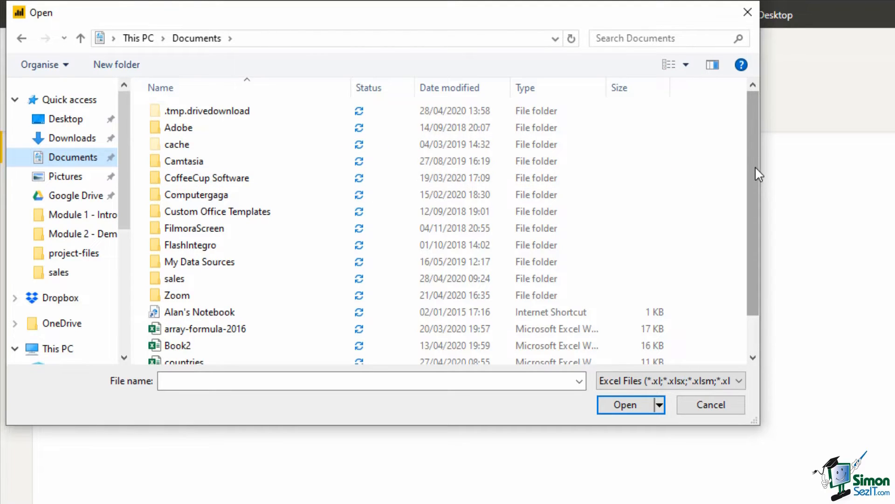
pyautogui.scroll(-3)
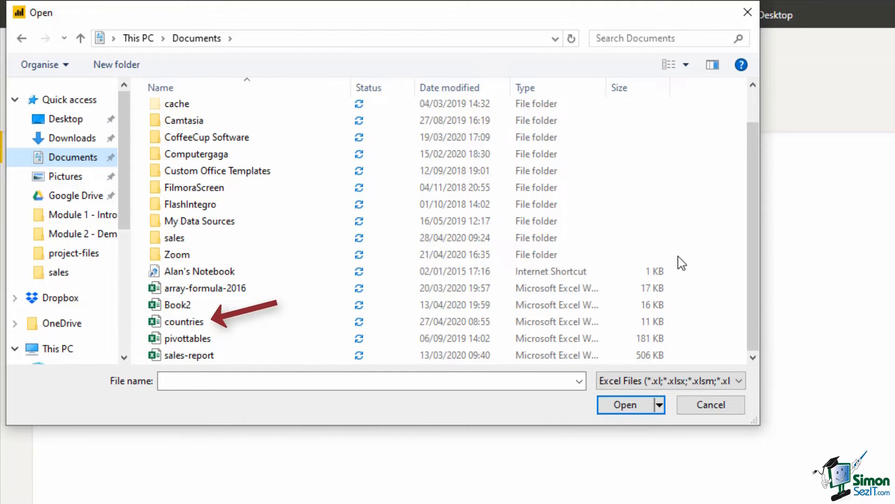
pyautogui.click(183, 322)
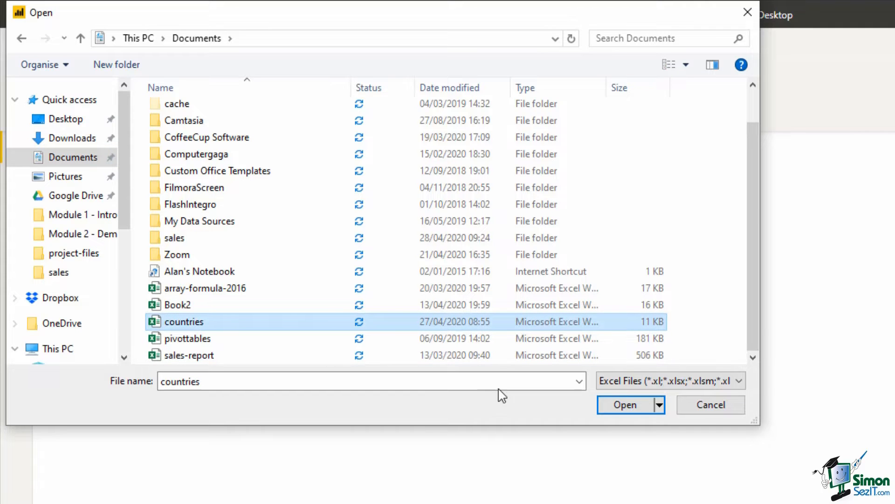
# - Open the countries workbook, preview the country and Sheet1 tables, and tick country
pyautogui.click(625, 404)
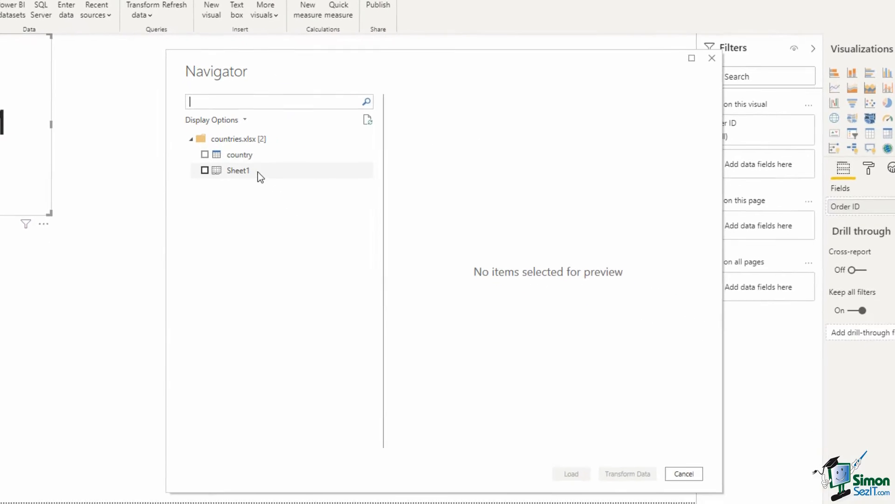
pyautogui.click(239, 155)
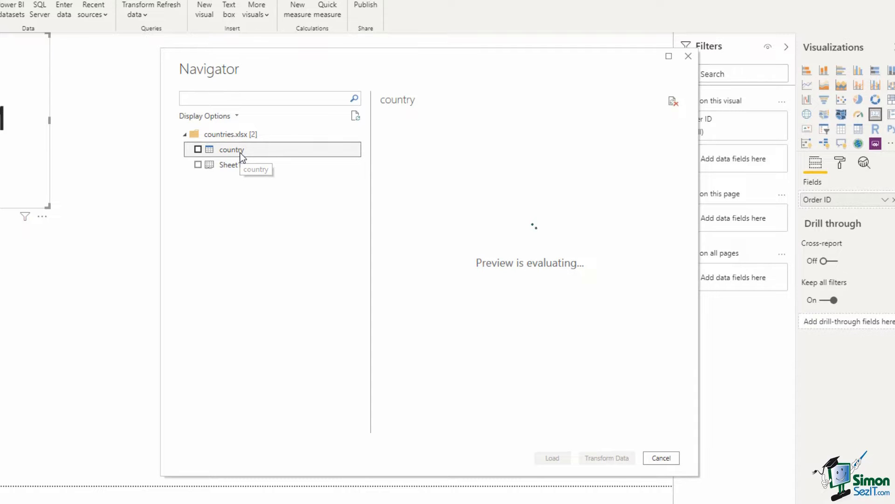
pyautogui.click(231, 149)
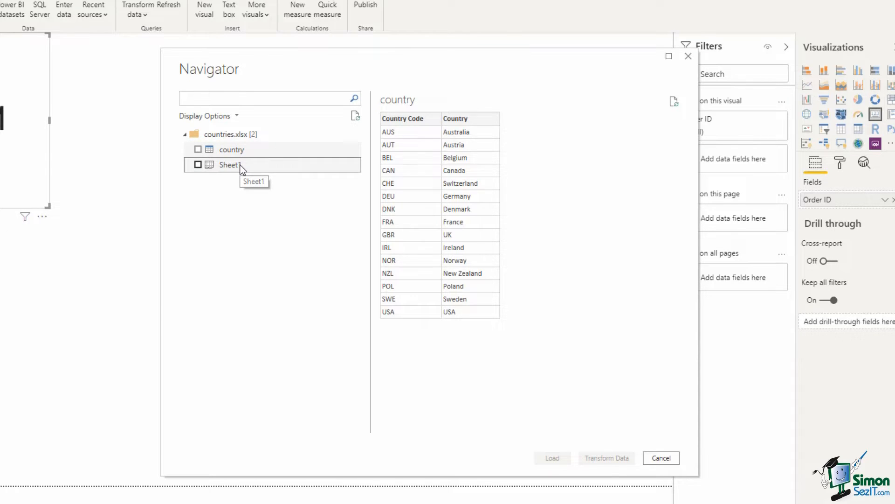
pyautogui.click(228, 164)
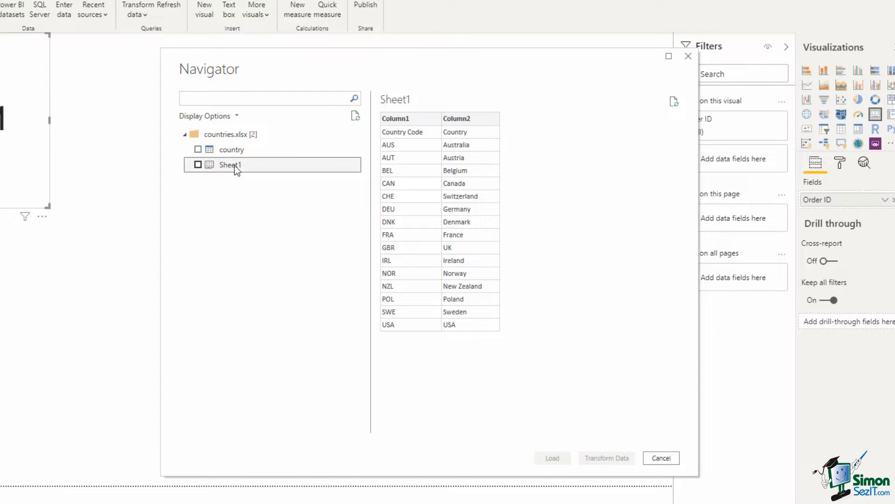
pyautogui.click(198, 149)
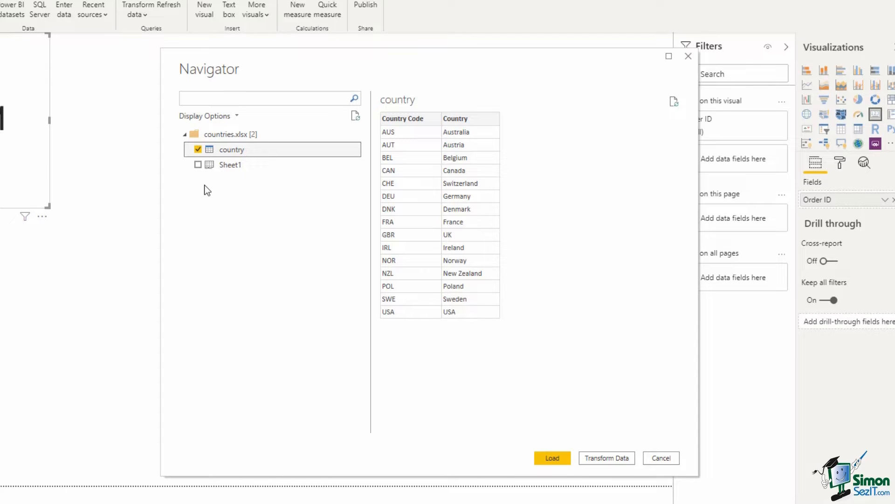
pyautogui.moveTo(405, 300)
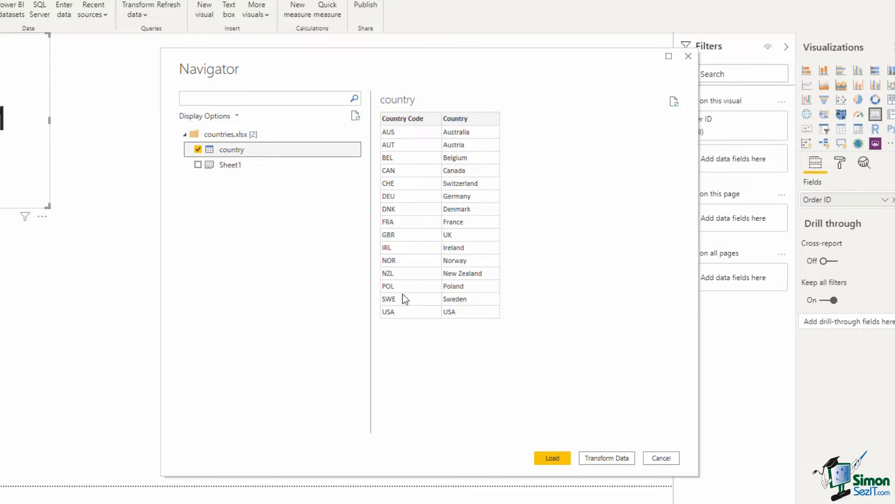
pyautogui.moveTo(576, 355)
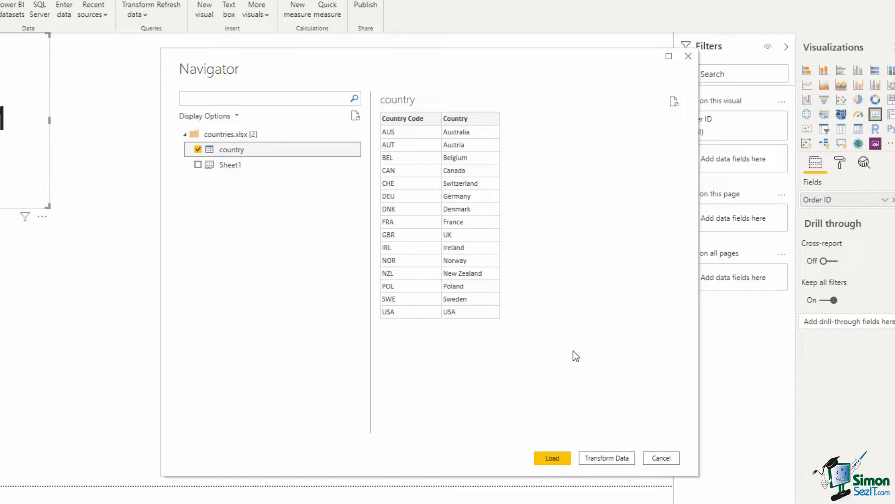
pyautogui.moveTo(603, 408)
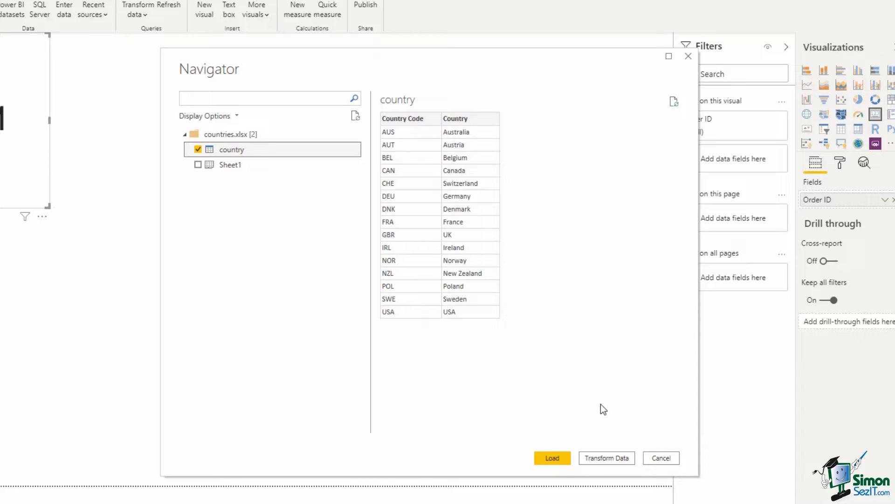
# - Send the ticked country table to Power Query Editor with Transform Data
pyautogui.click(552, 458)
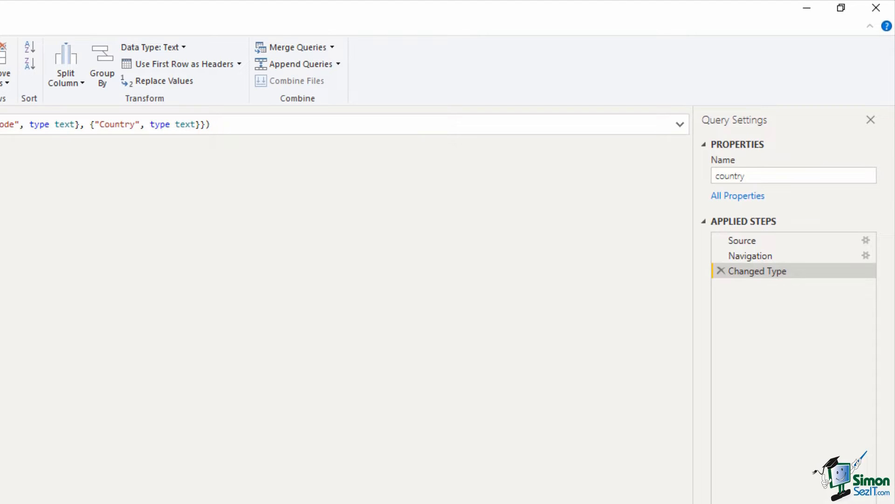
pyautogui.moveTo(723, 211)
pyautogui.write('C')
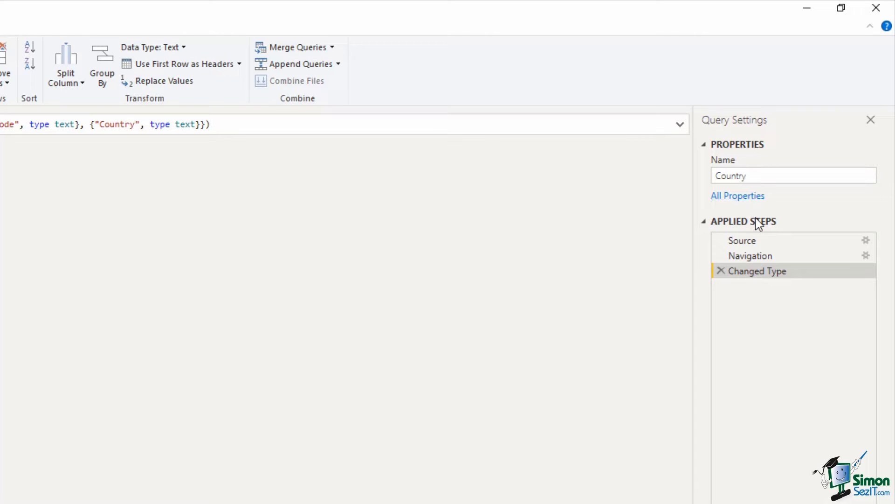
pyautogui.moveTo(779, 288)
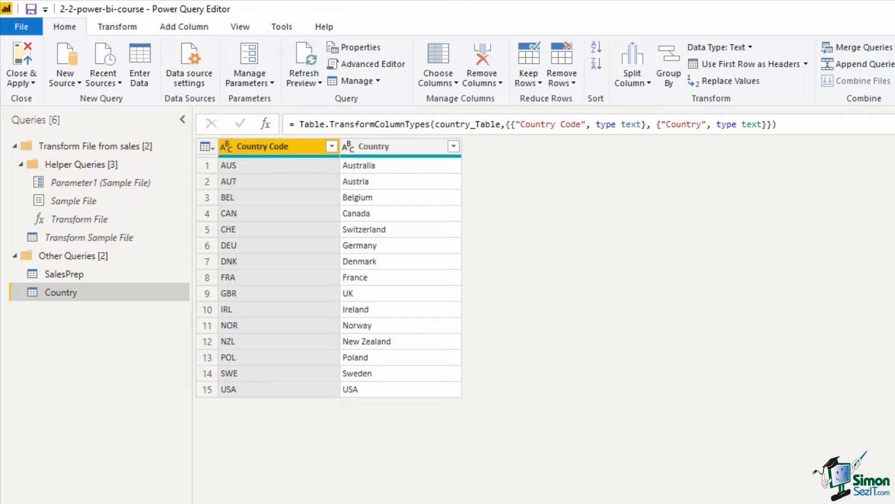
pyautogui.moveTo(257, 205)
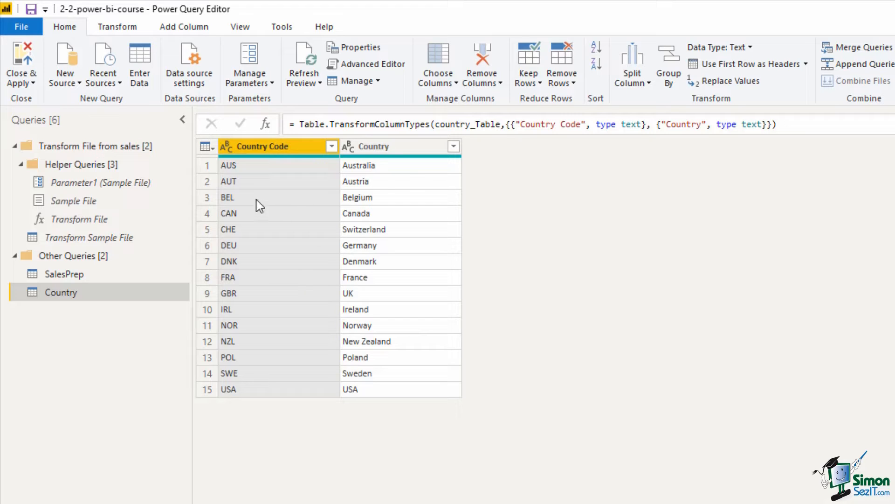
# - Show the New Source dropdown's Most Common data source list
pyautogui.click(65, 65)
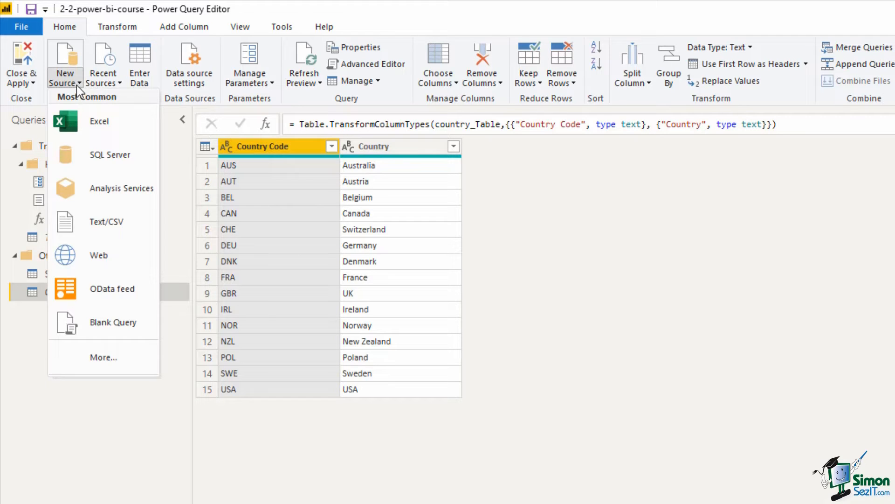
pyautogui.moveTo(130, 236)
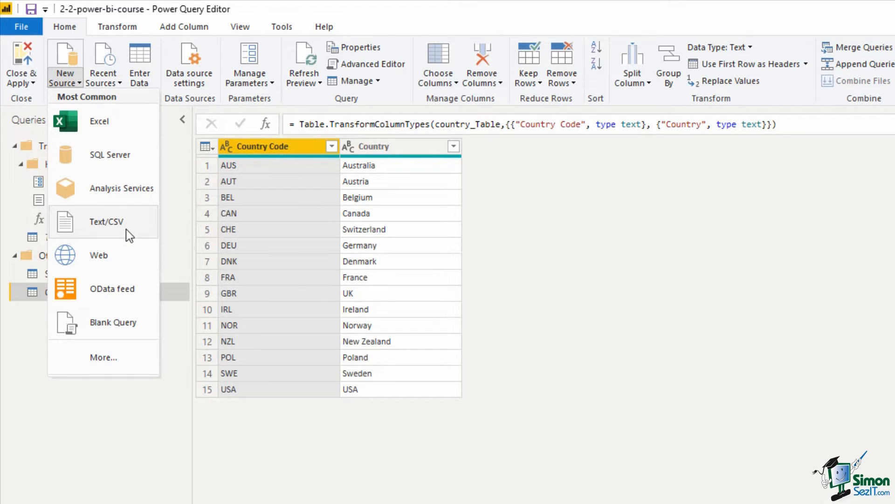
pyautogui.moveTo(130, 235)
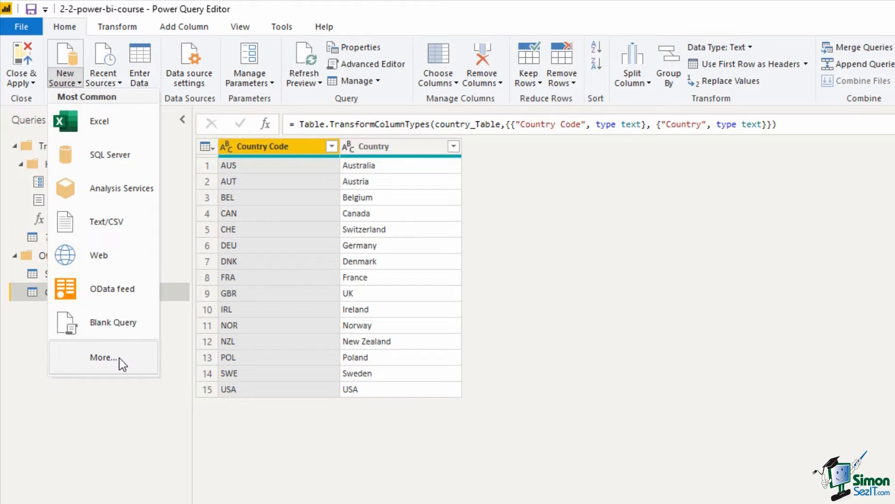
pyautogui.moveTo(126, 230)
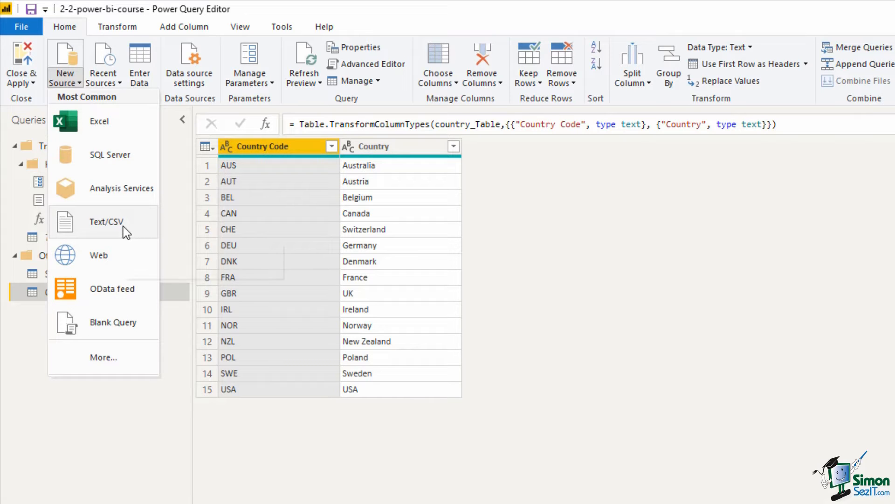
# - Choose Text/CSV and open products.txt from Documents for a tab-delimited preview
pyautogui.click(106, 221)
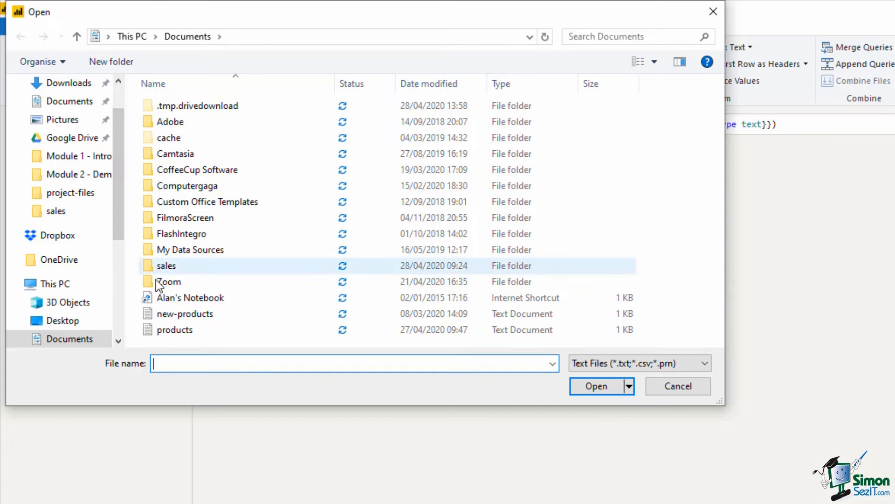
pyautogui.click(175, 330)
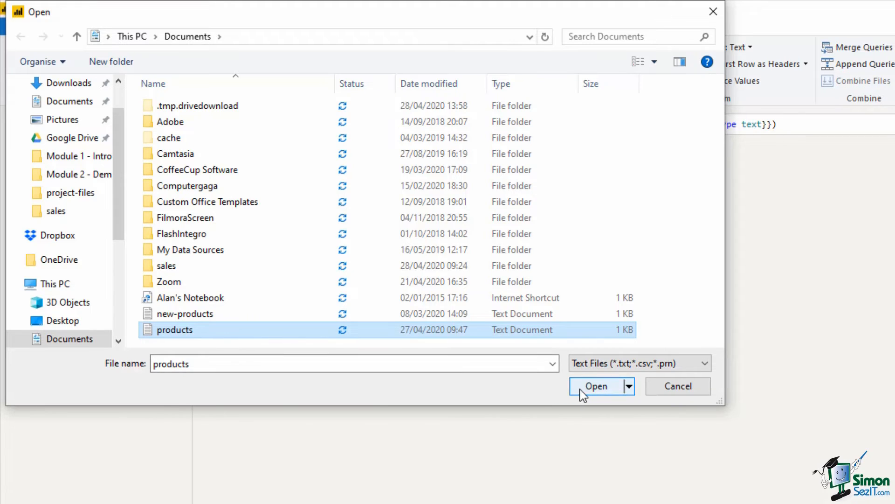
pyautogui.click(595, 385)
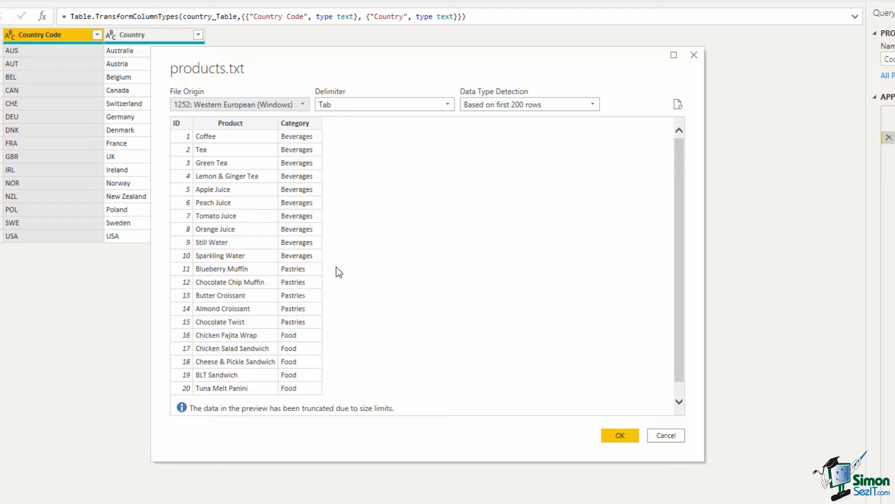
pyautogui.moveTo(612, 440)
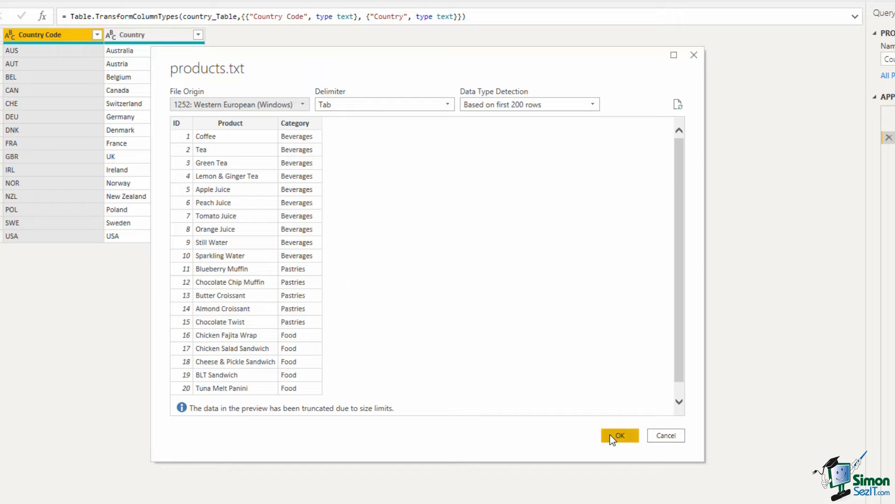
# - Confirm the products.txt preview as a new query and rename it Products
pyautogui.click(620, 435)
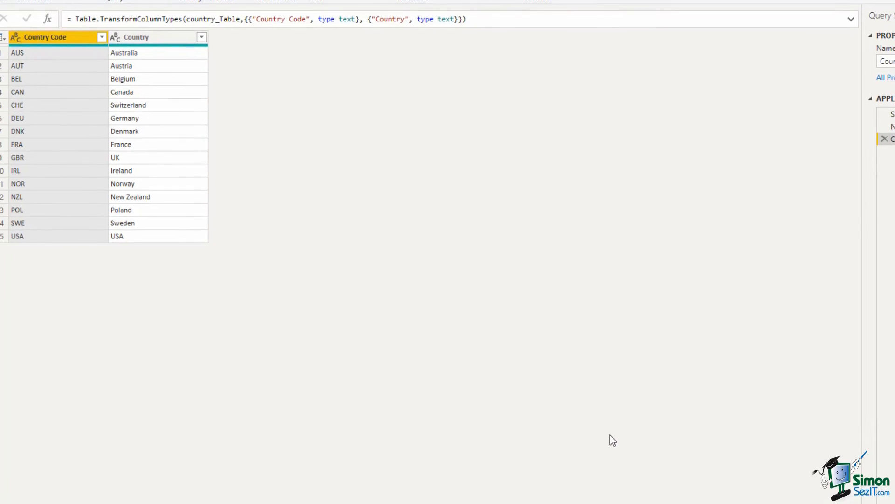
pyautogui.click(38, 190)
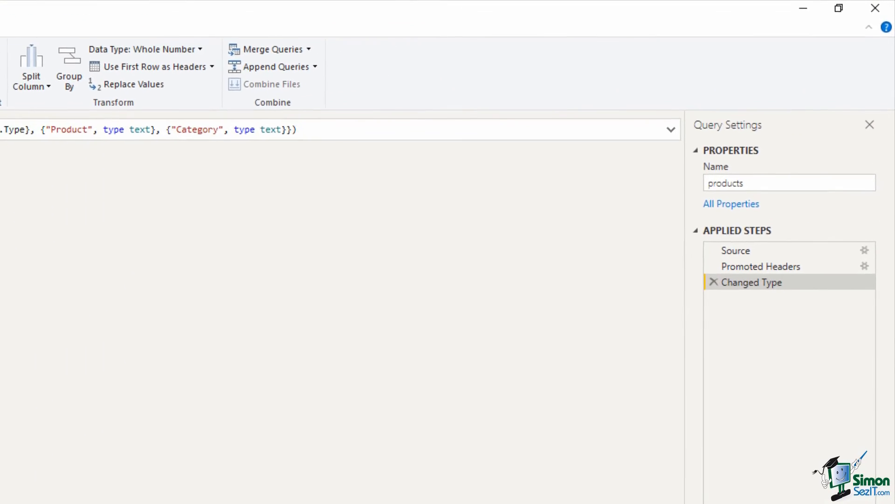
pyautogui.click(788, 183)
pyautogui.write('P')
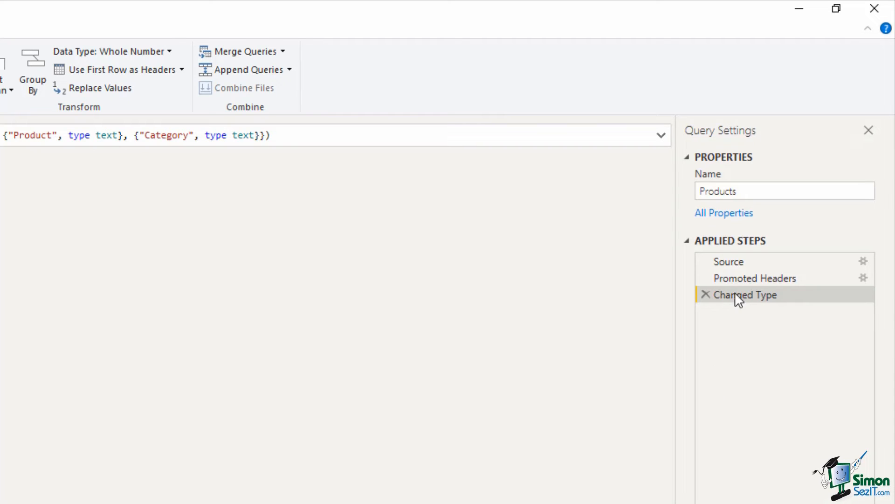
# - View the Products query's Changed Type step, then its raw Source step
pyautogui.click(747, 261)
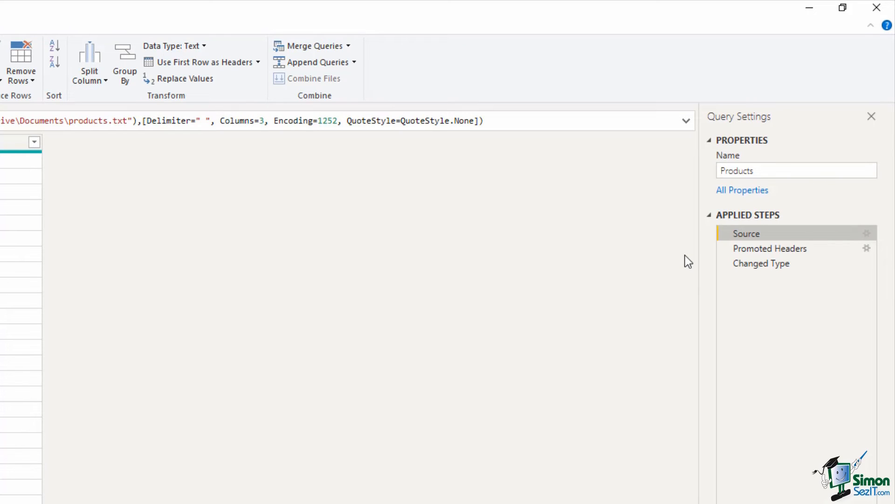
pyautogui.moveTo(789, 264)
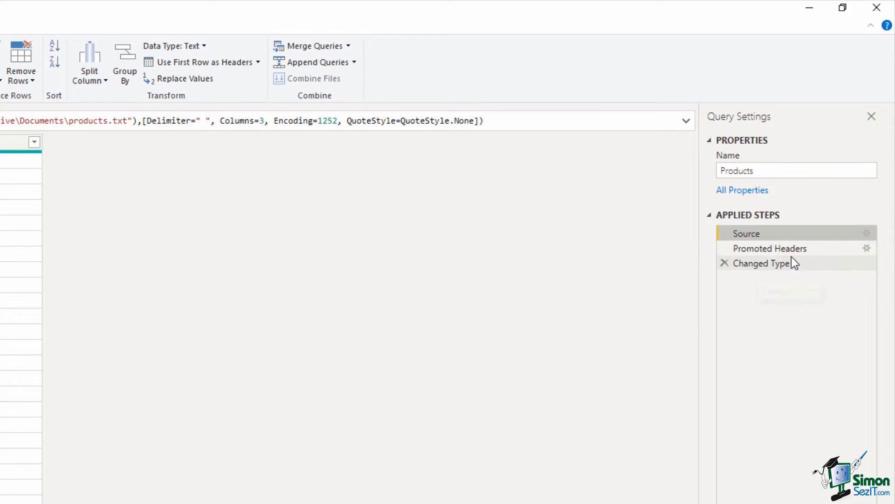
pyautogui.click(765, 234)
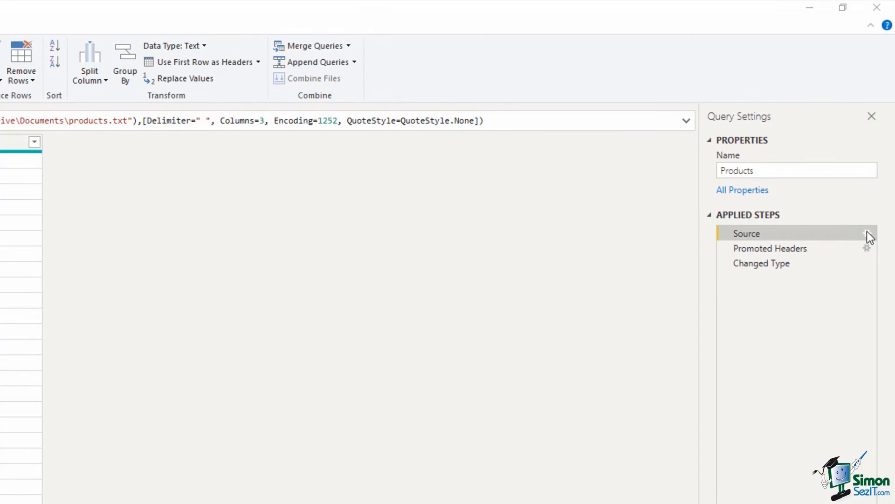
# - Show the Source step's Comma-Separated Values settings for products.txt
pyautogui.click(867, 233)
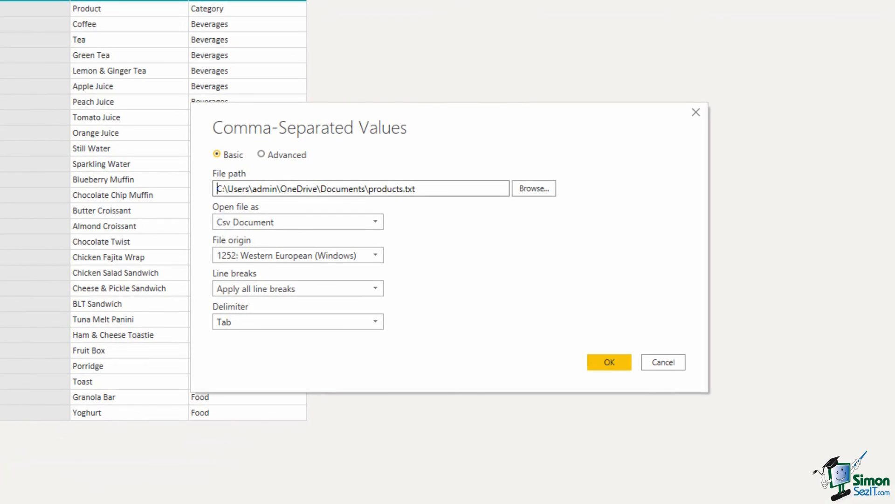
pyautogui.moveTo(845, 195)
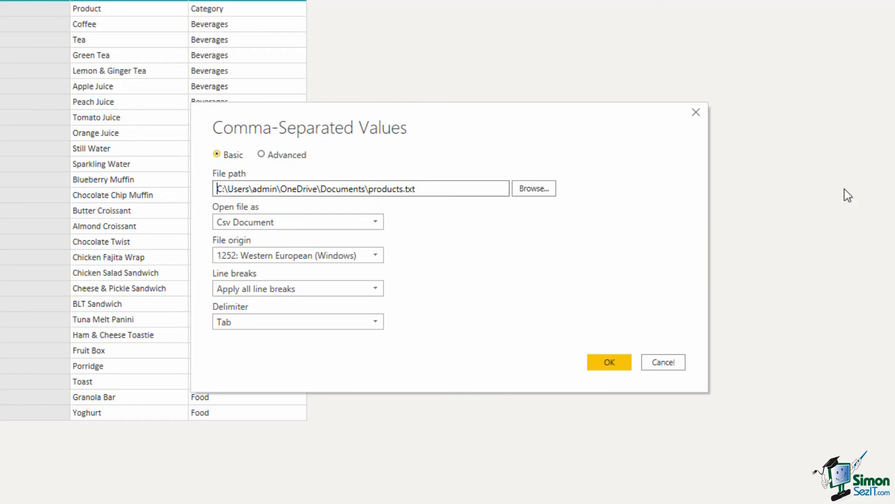
# - Close the source settings unchanged and view Promoted Headers, then Changed Type data
pyautogui.click(611, 361)
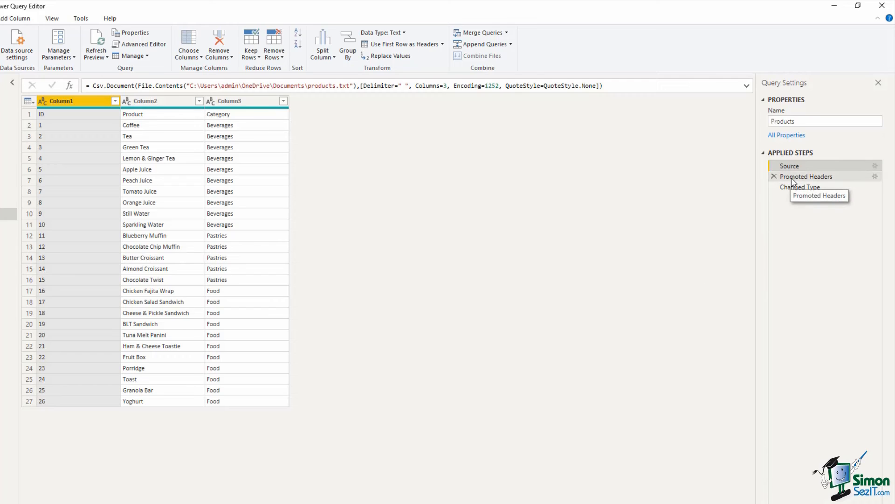
pyautogui.click(806, 176)
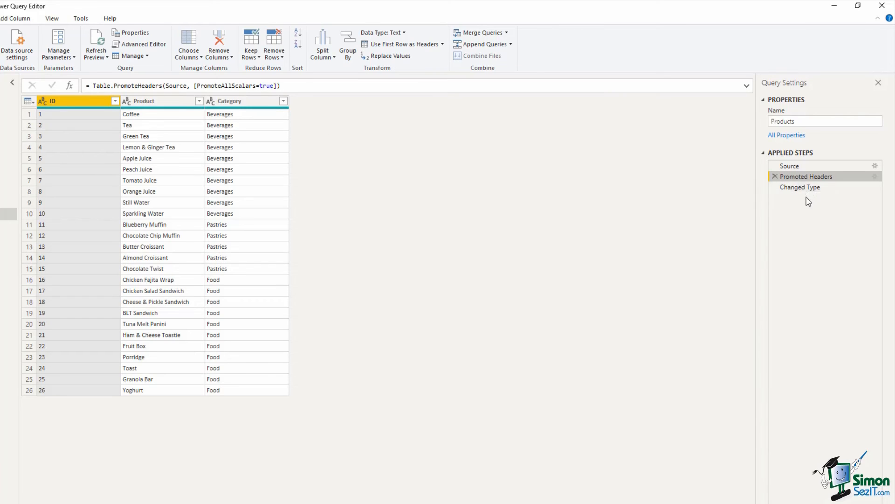
pyautogui.click(800, 187)
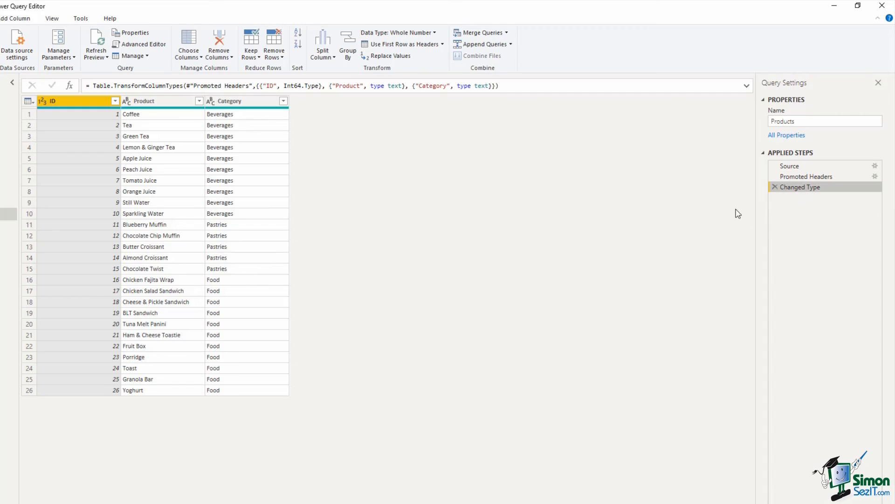
pyautogui.moveTo(735, 214)
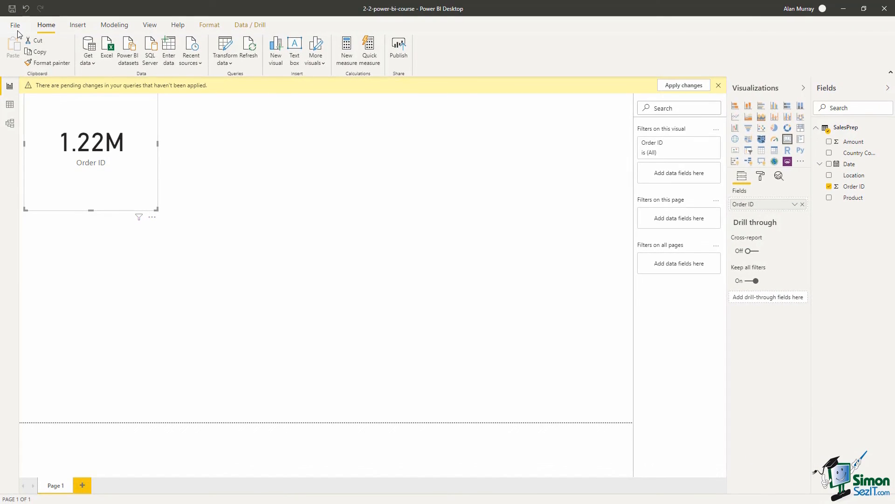
# - Apply the pending changes so Country and Products load into the model
pyautogui.click(684, 85)
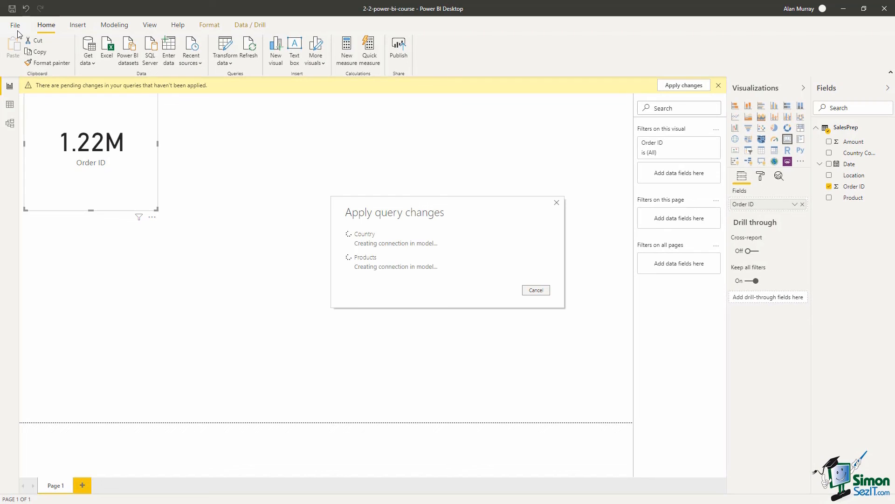